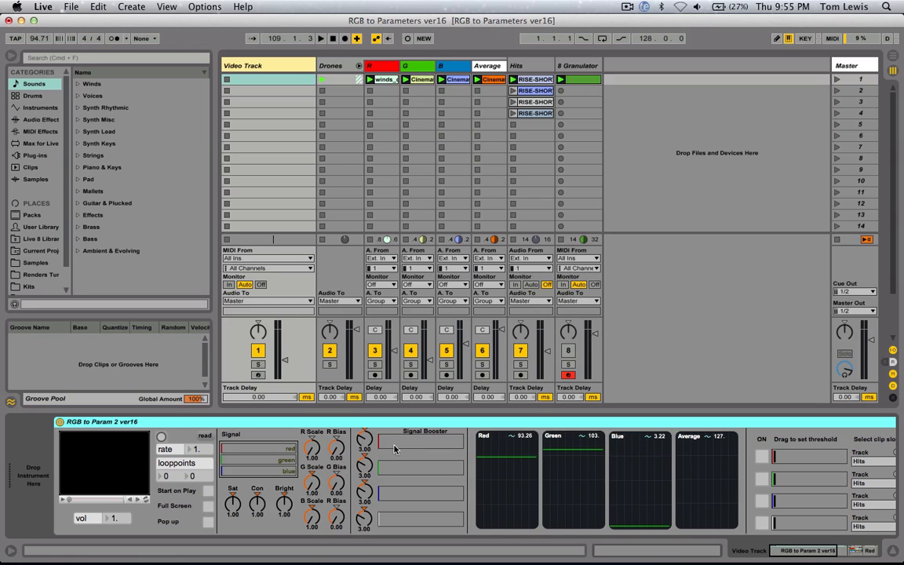
mouse_move(562, 481)
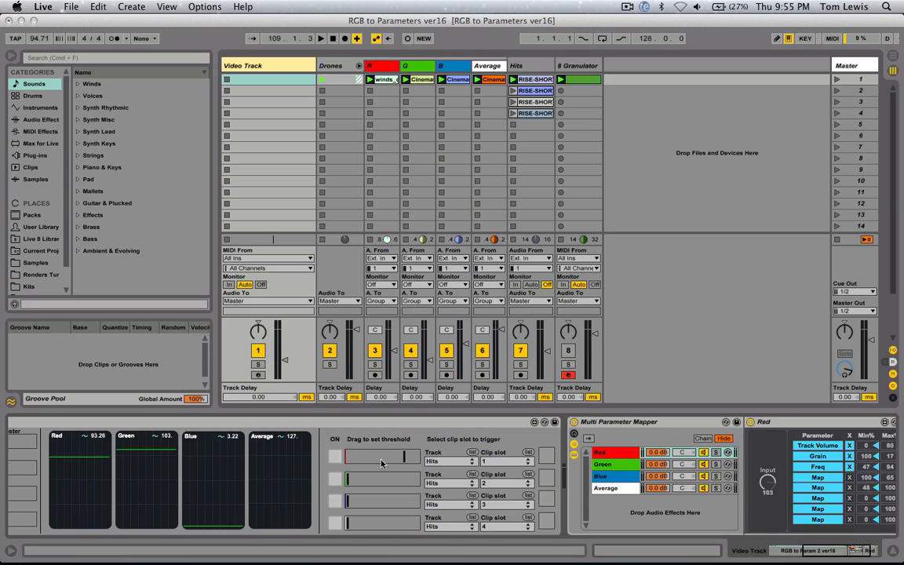
mouse_move(408, 462)
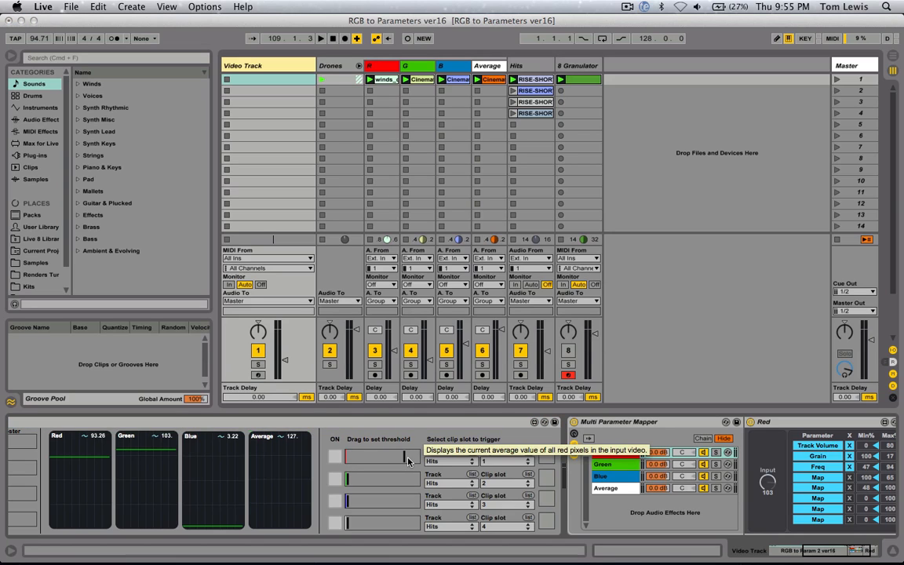
Scroll the device chain right to reveal the thresholds and Multi Parameter Mapper with Red mappings.
left_click(468, 461)
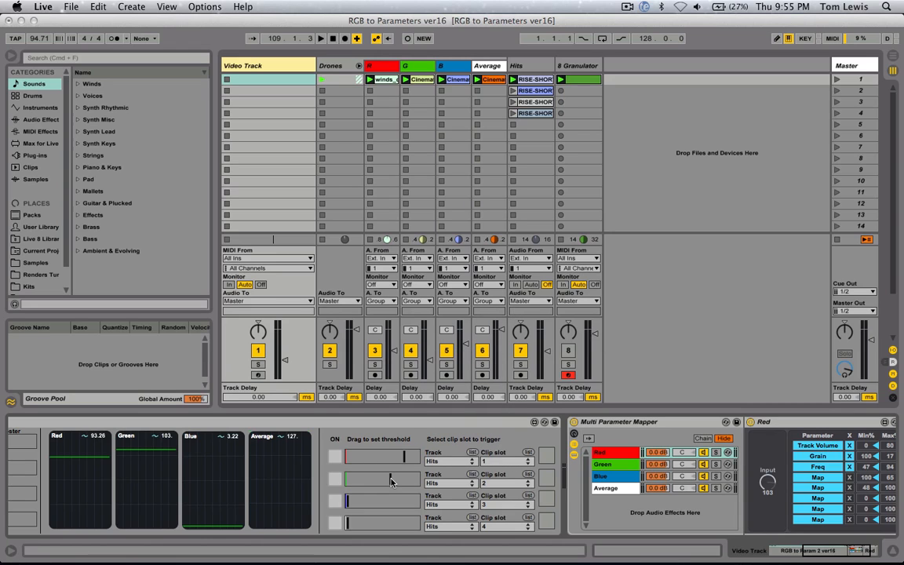
mouse_move(392, 482)
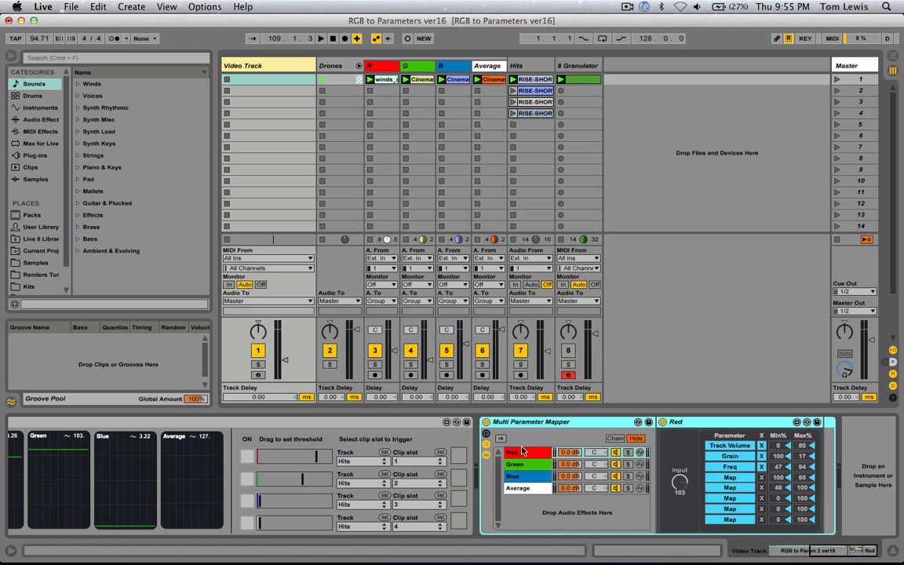
left_click(524, 502)
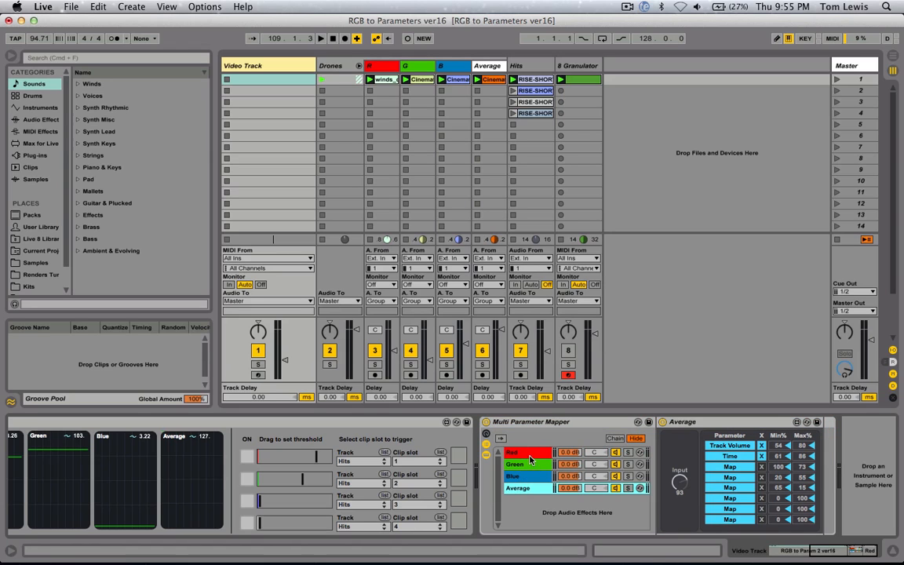
left_click(519, 455)
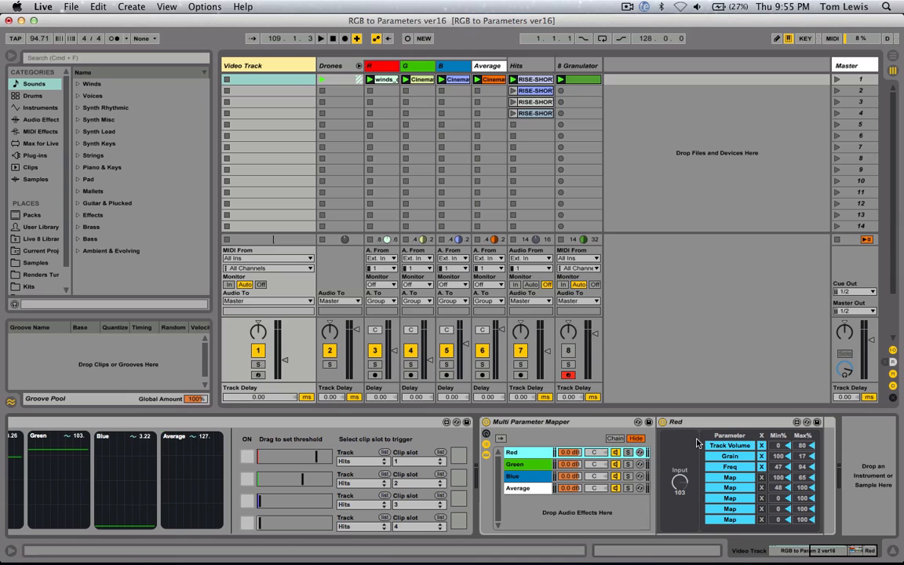
left_click(518, 453)
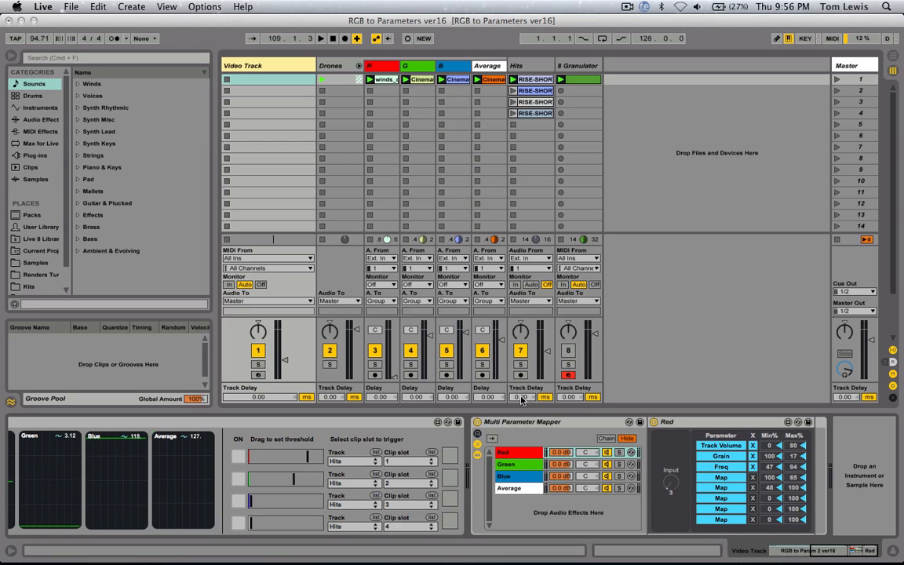
View the Average track's devices, then the Video Track's RGB to Parameters device with live levels.
left_click(518, 477)
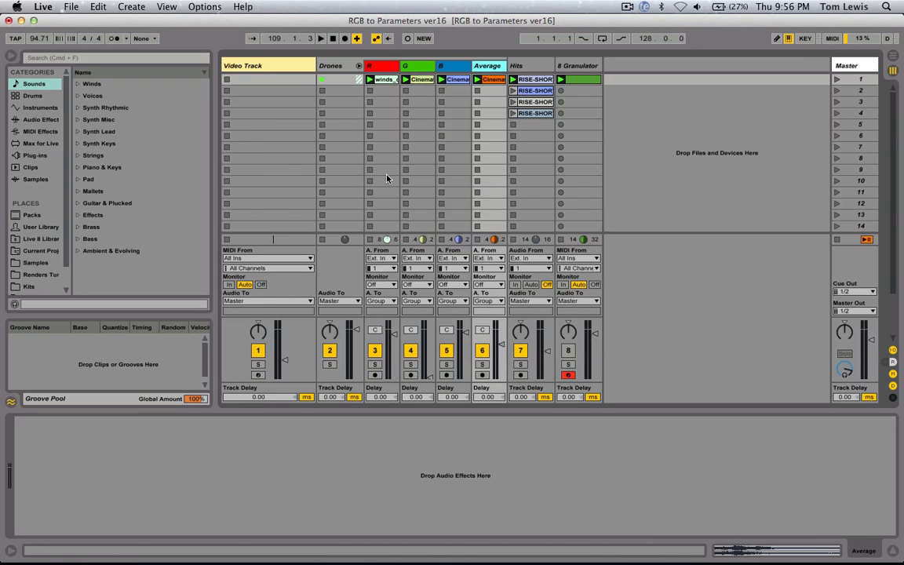
left_click(418, 78)
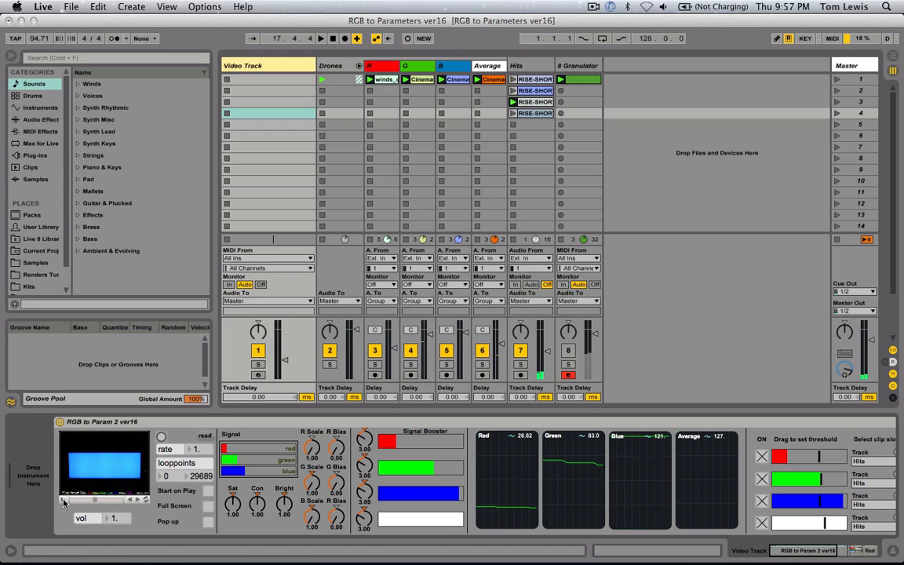
Display the Granulator track's Granulator II and Convolution Reverb Pro devices.
left_click(577, 66)
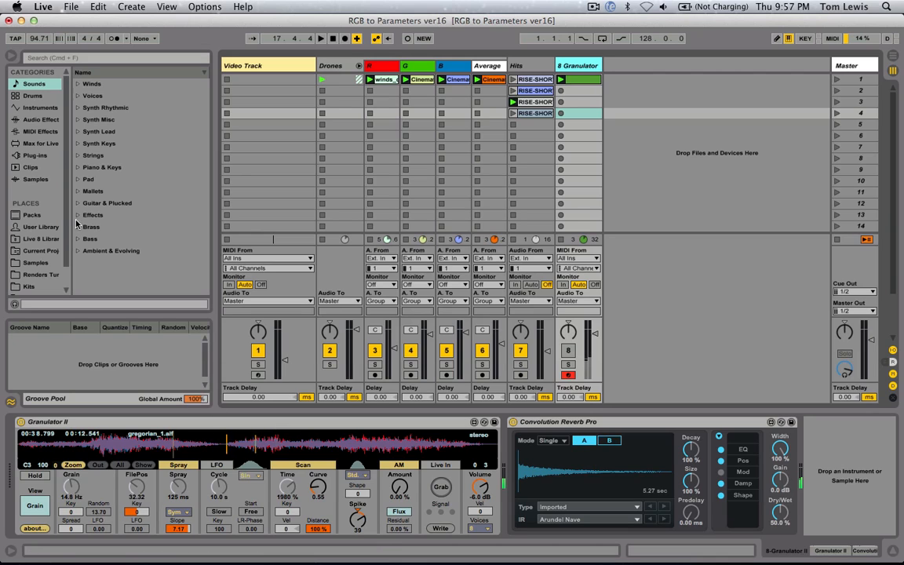
Search the Packs sample collection for "gre" to list the Gregorian chant samples.
left_click(32, 214)
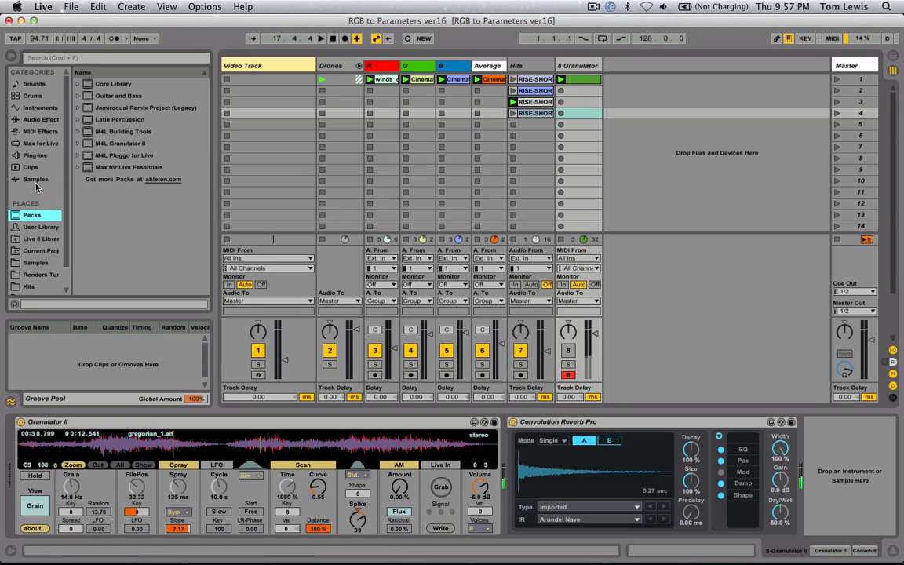
left_click(38, 179)
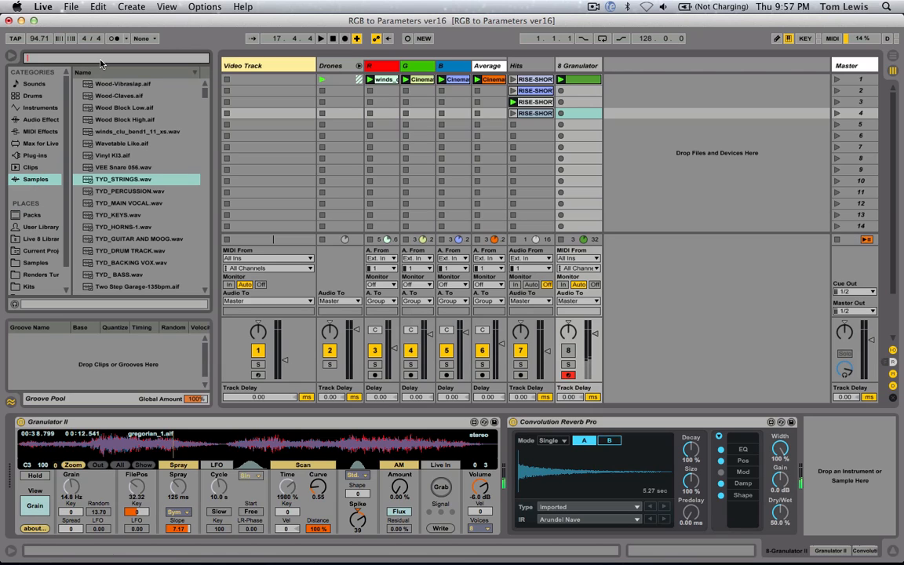
type("greg")
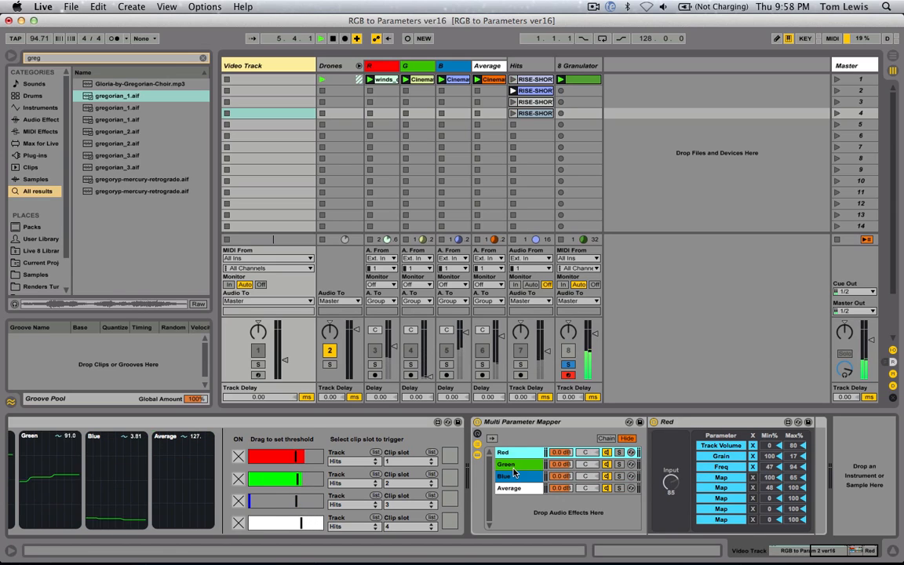
left_click(505, 464)
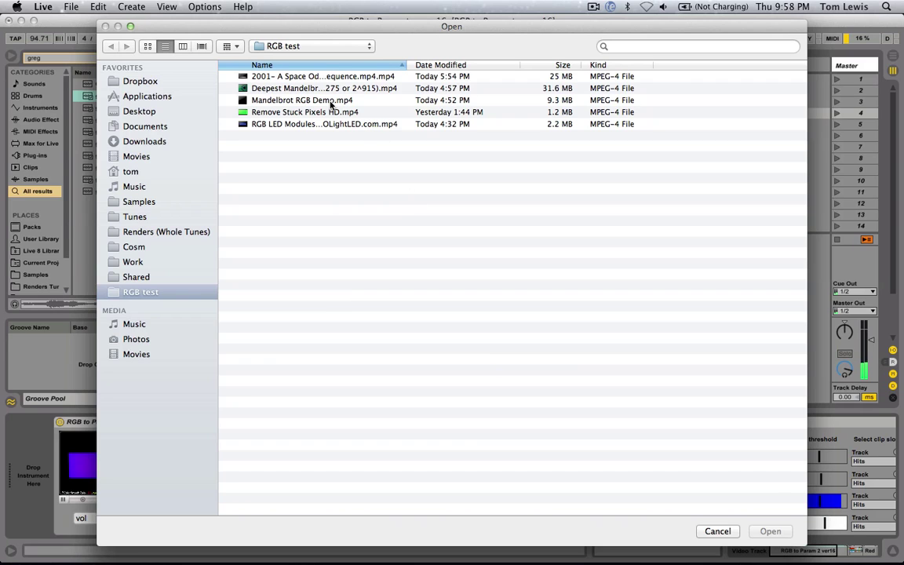
Load Mandelbrot RGB Demo.mp4 into the RGB to Parameters device so it plays.
left_click(304, 101)
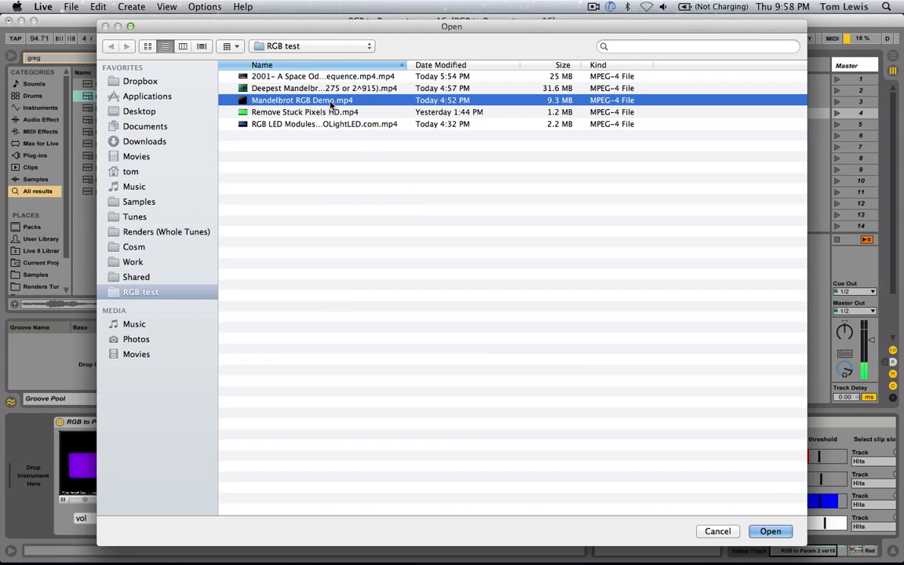
left_click(771, 531)
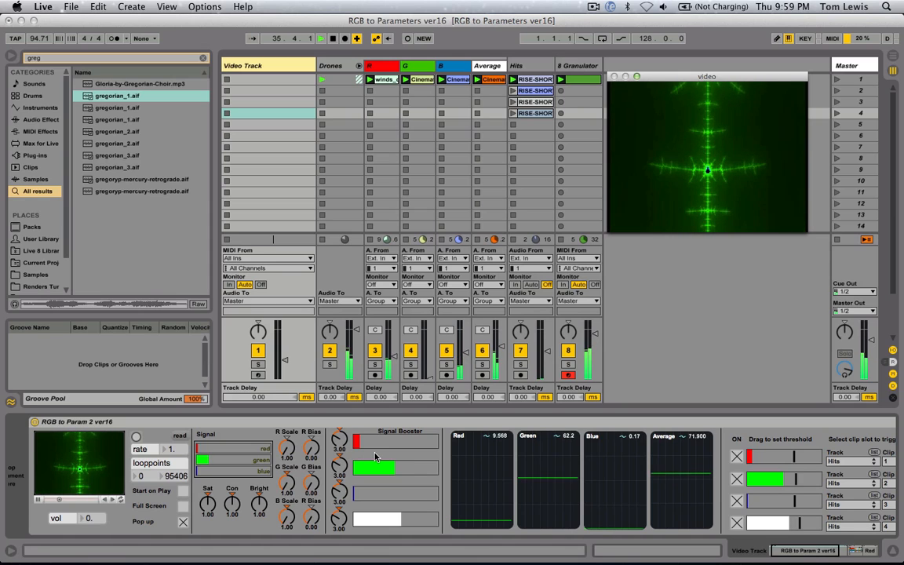
mouse_move(353, 442)
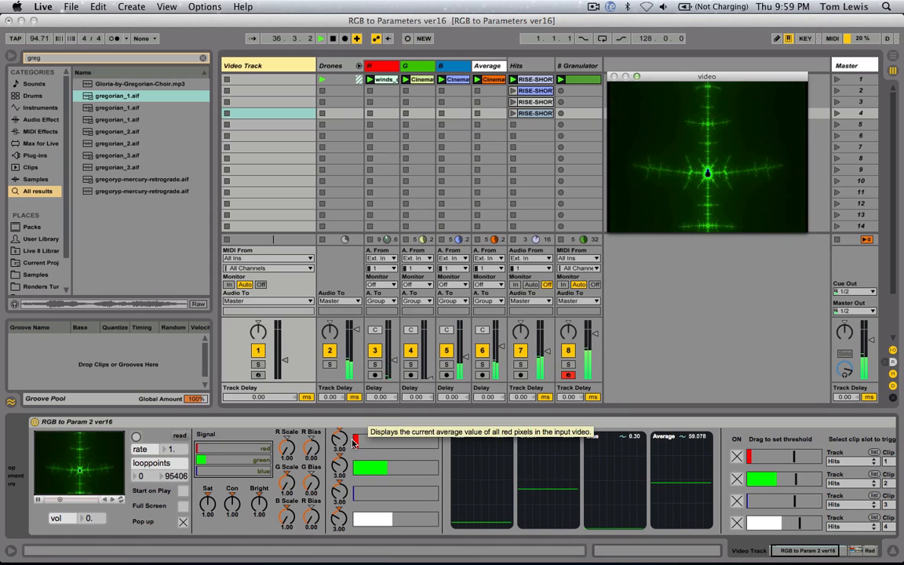